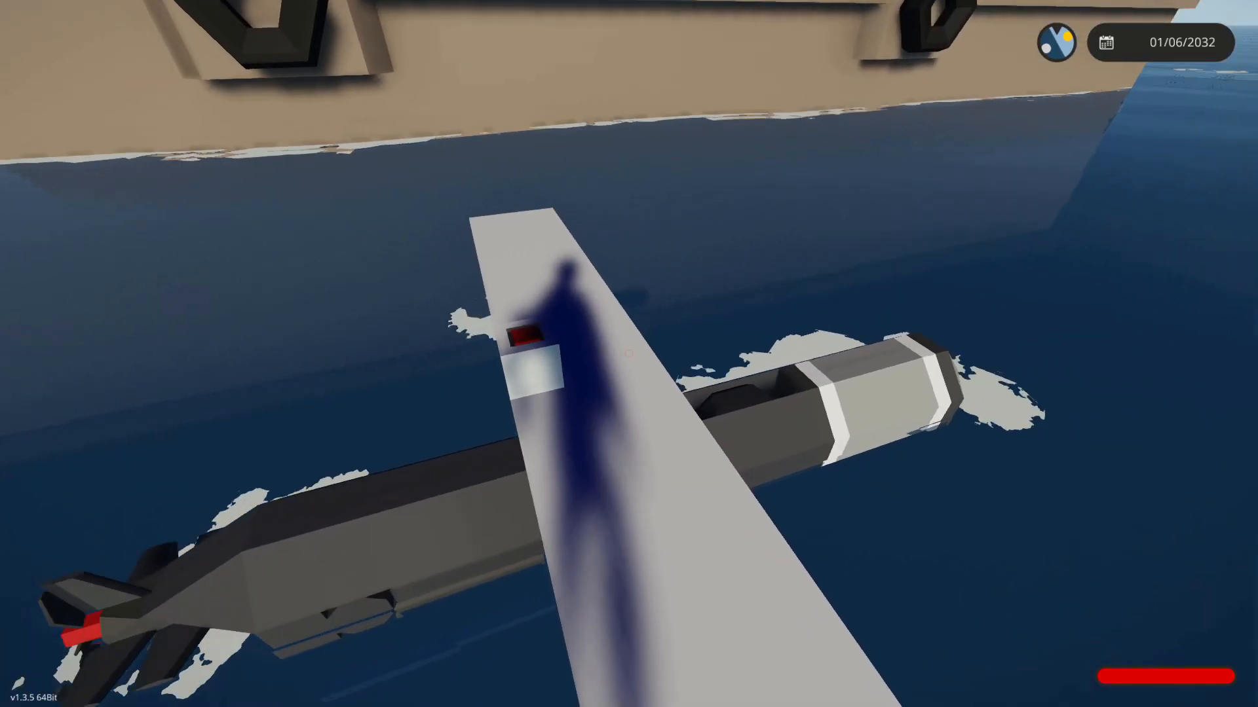
mouse_move(629, 354)
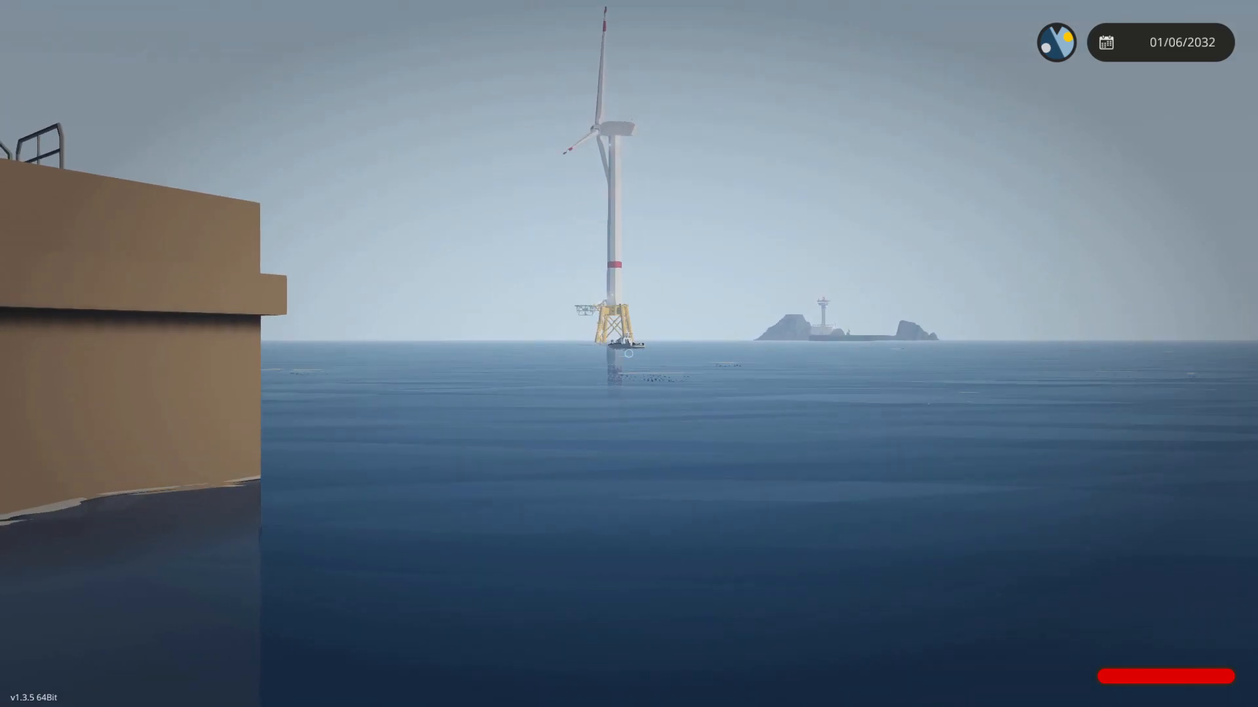
- Reveal the torpedo's logic nodes and links with the Logic tool
click(603, 664)
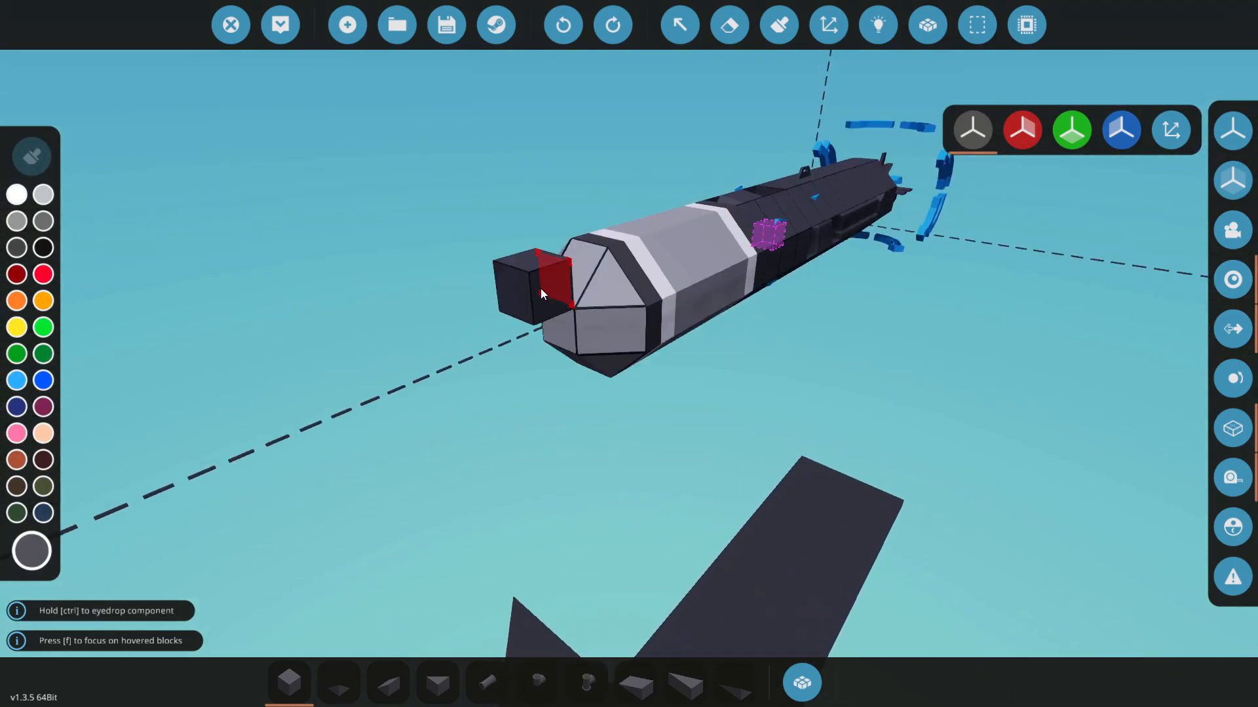
mouse_move(876, 24)
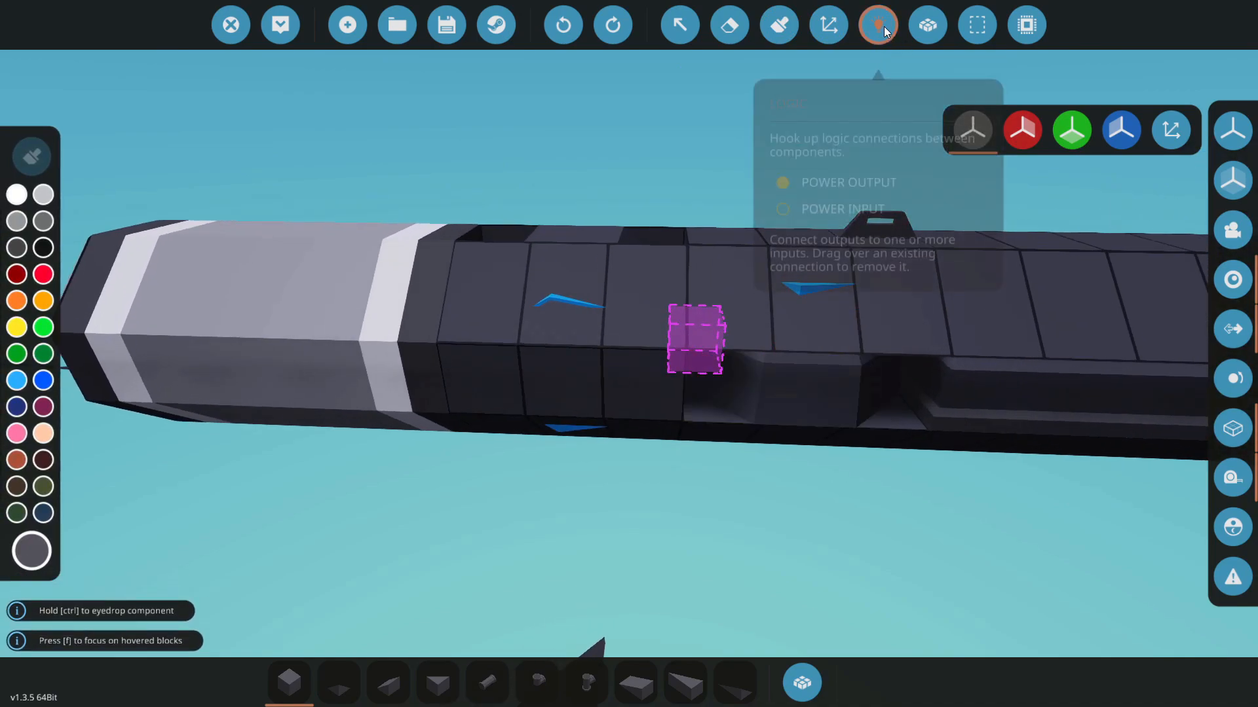
click(876, 24)
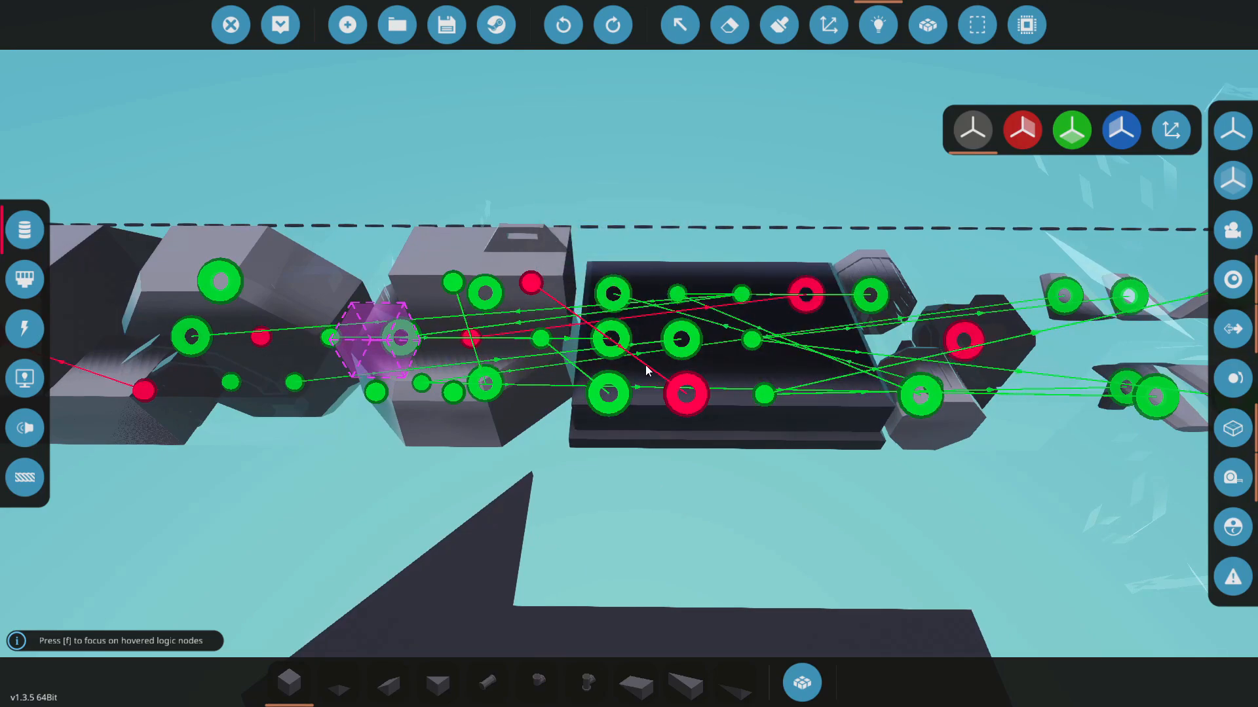
- Hide the logic overlay and view the full torpedo in build mode
click(877, 23)
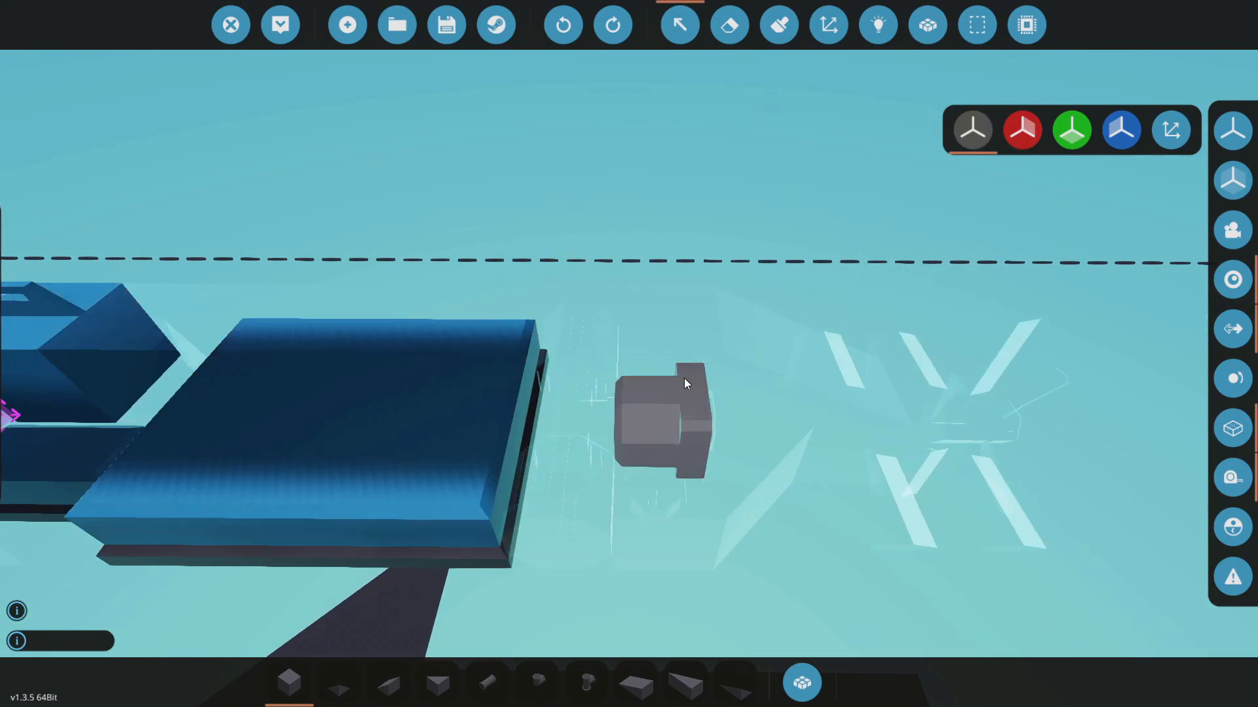
click(662, 421)
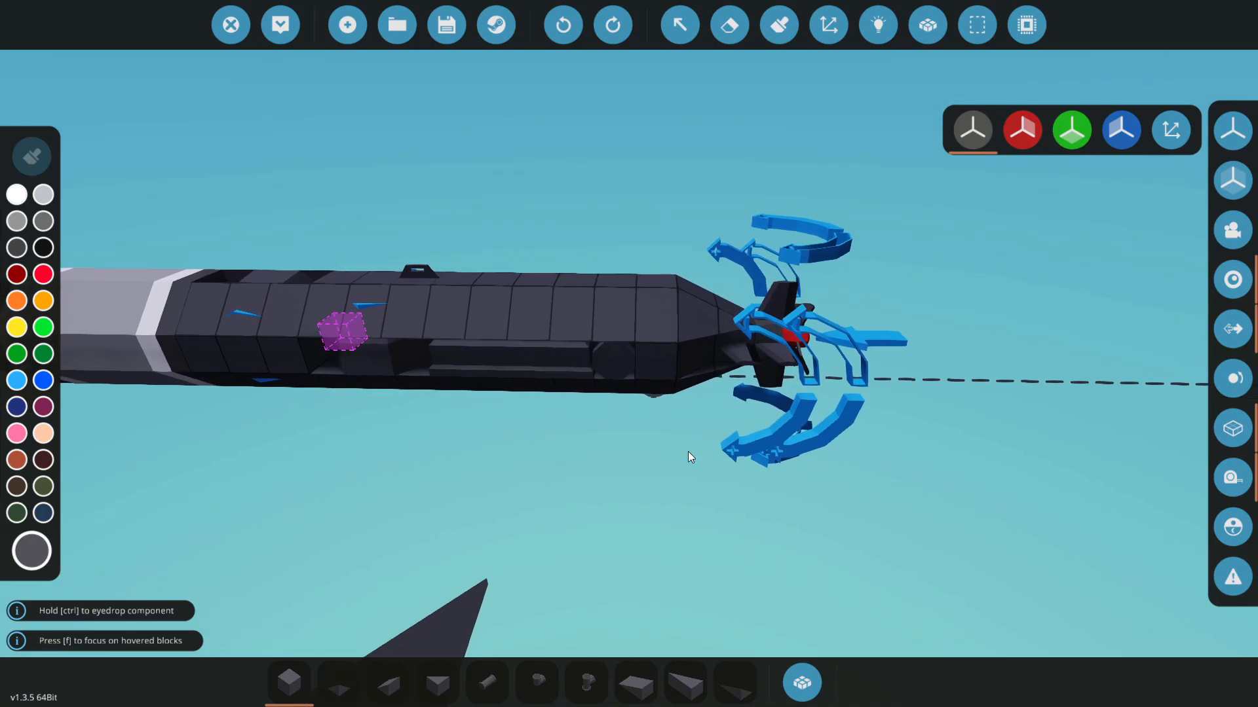
- Show the logic links again and orbit to the controller-to-fin wiring at the nose
click(877, 24)
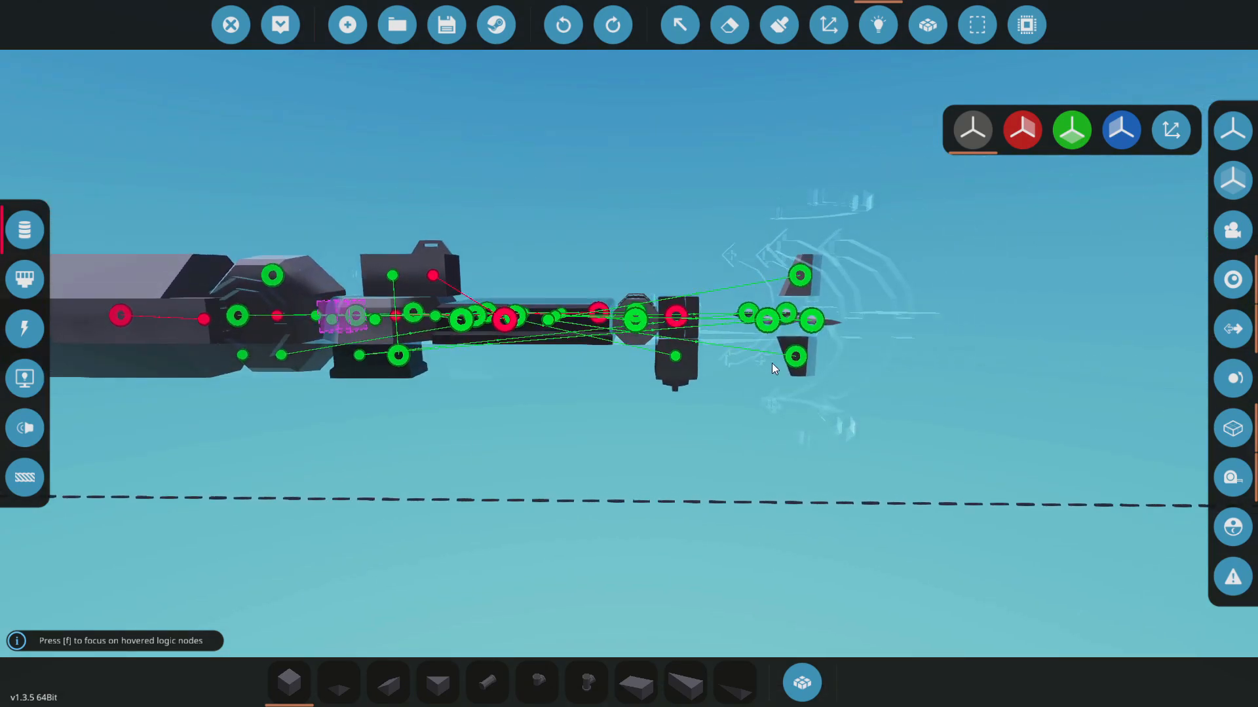
drag(771, 369, 646, 257)
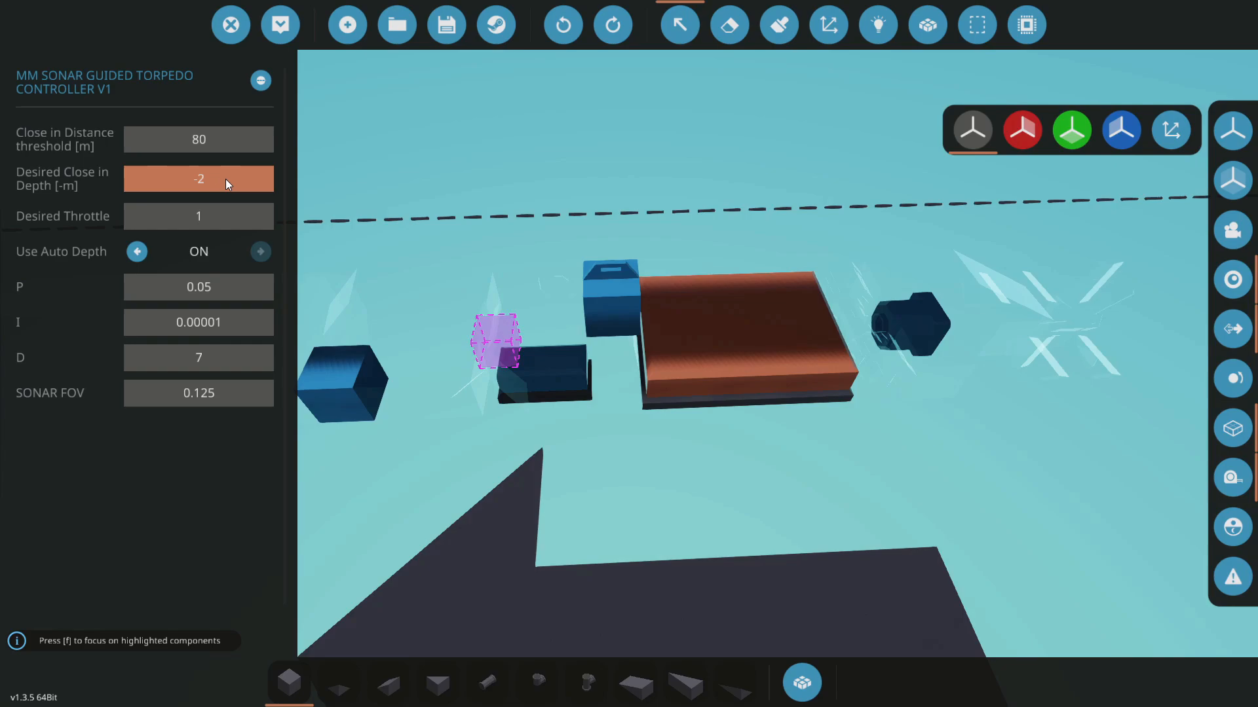
- Review the controller's close-in depth of -2 and PID fields, then view the fins' rotation wiring
click(197, 179)
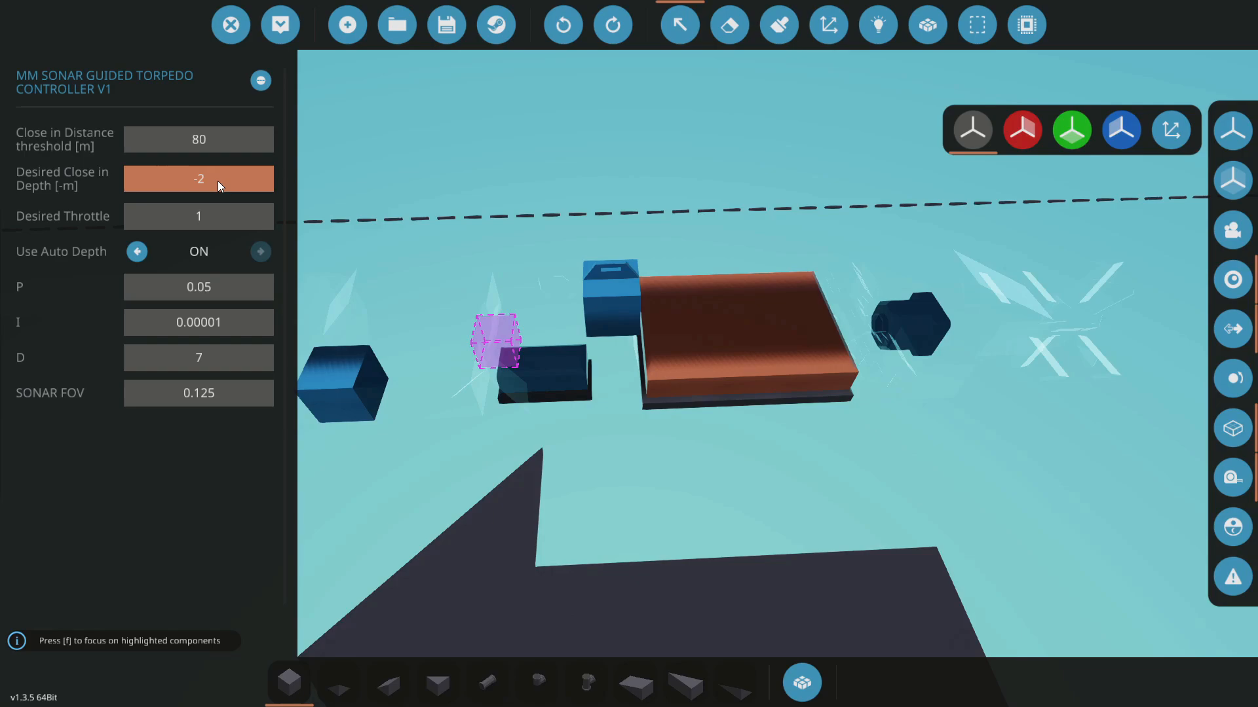
click(198, 139)
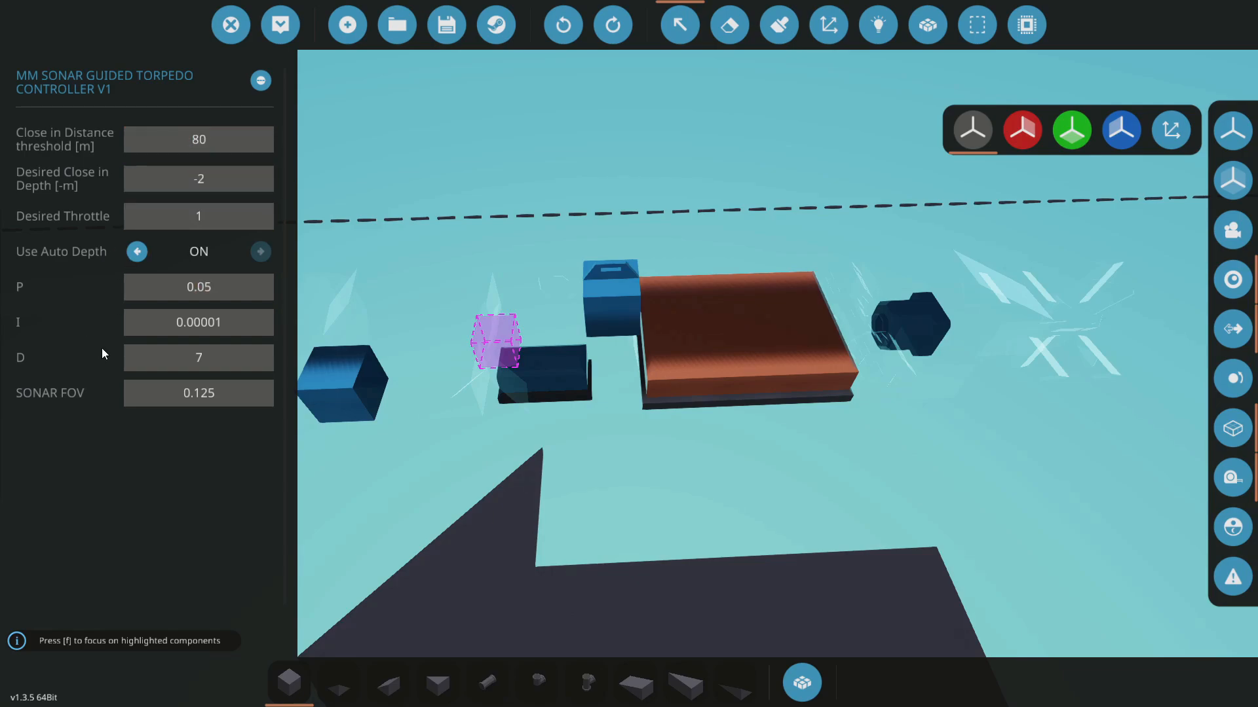
click(198, 178)
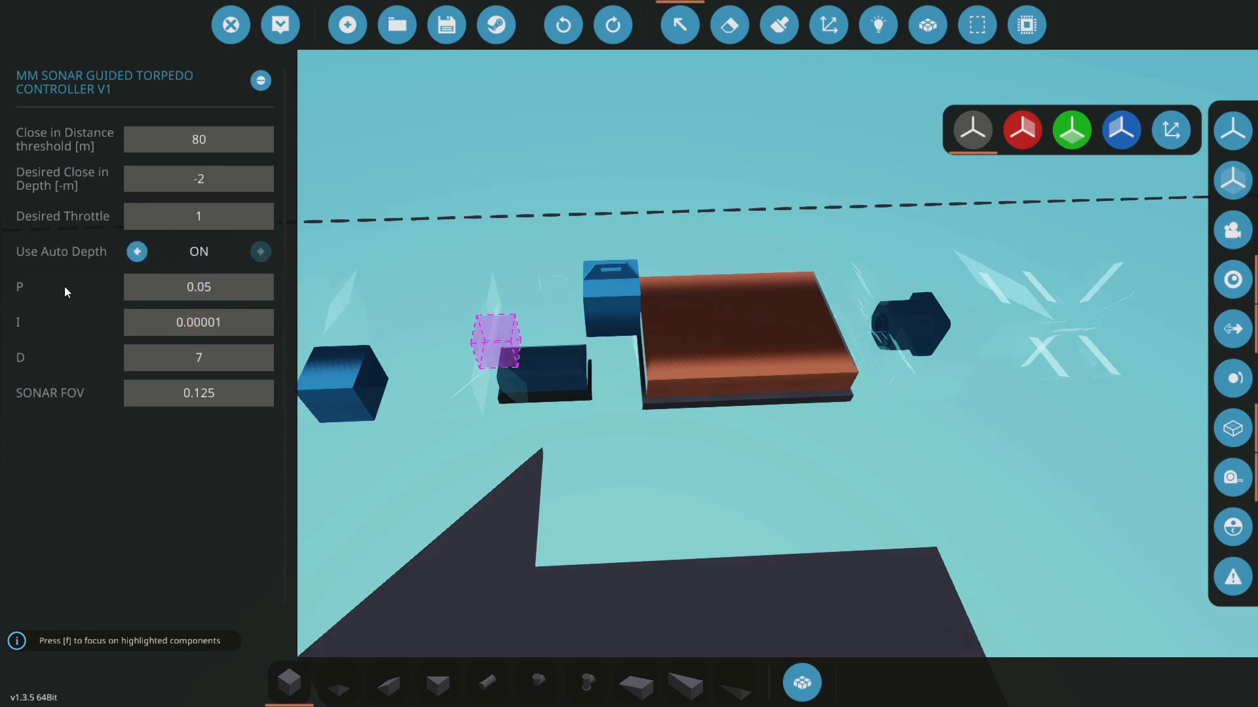
click(198, 287)
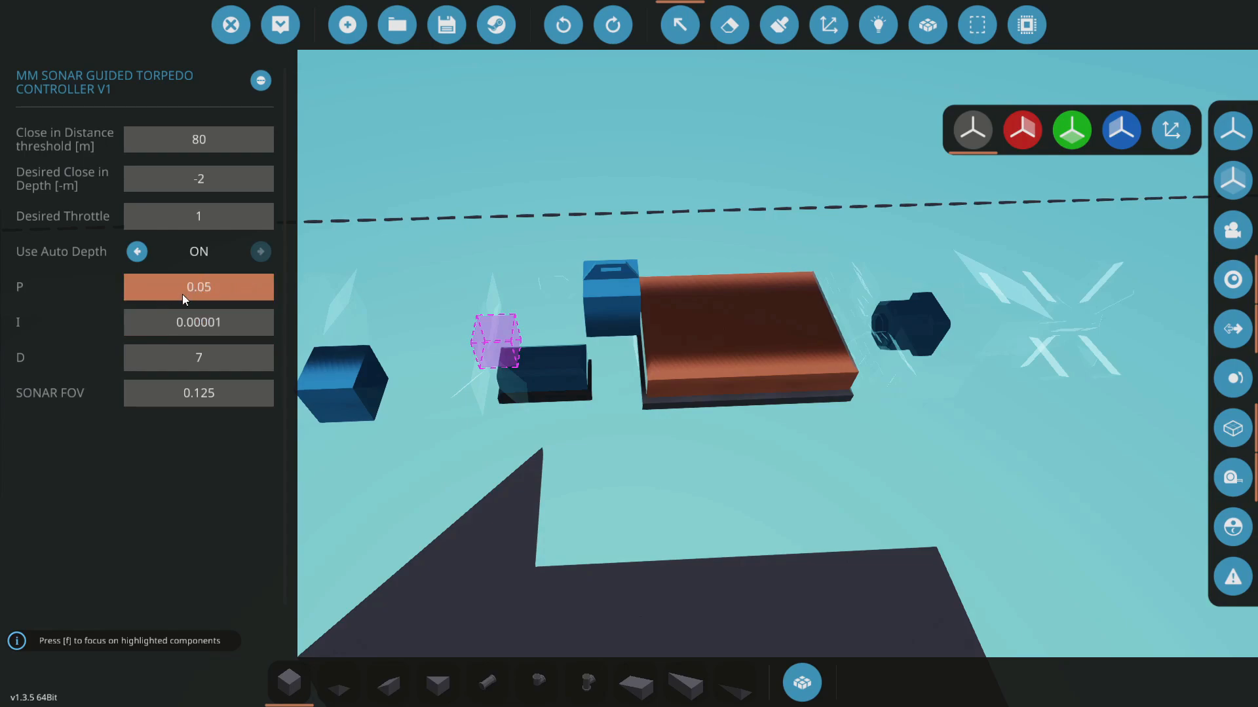
click(778, 24)
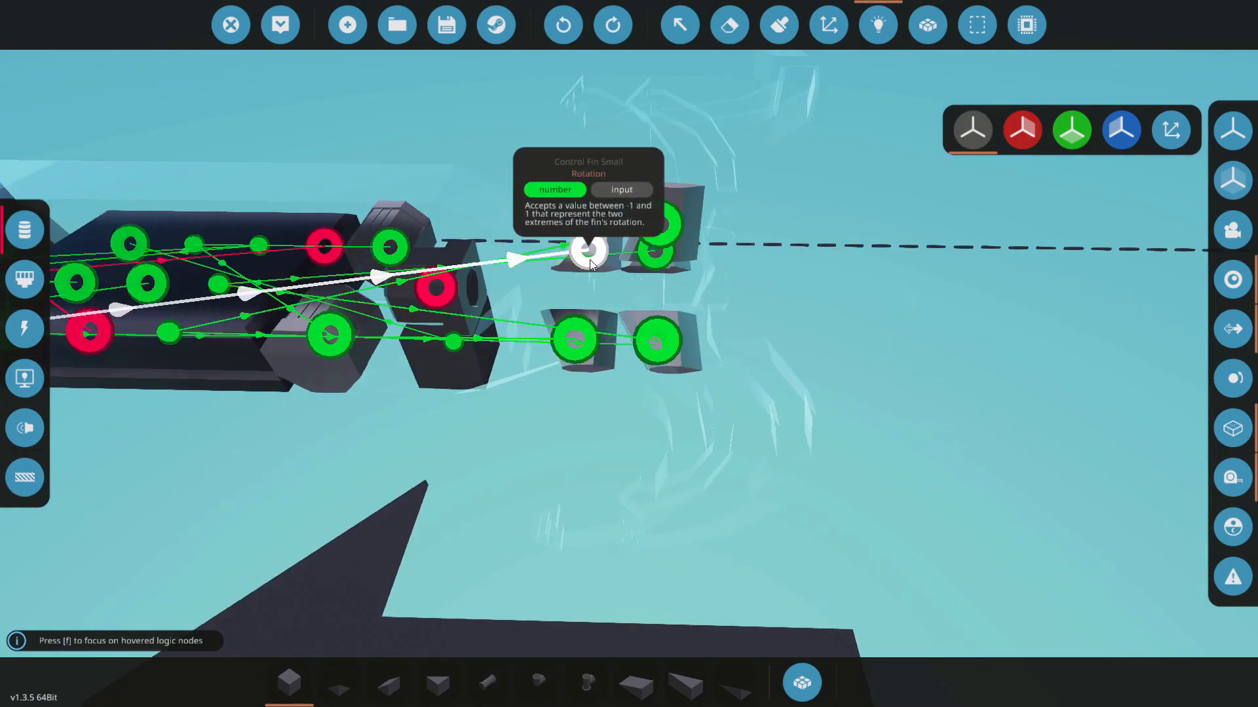
- Reopen the controller settings to check D gain 7 and sonar FOV 0.125
click(613, 24)
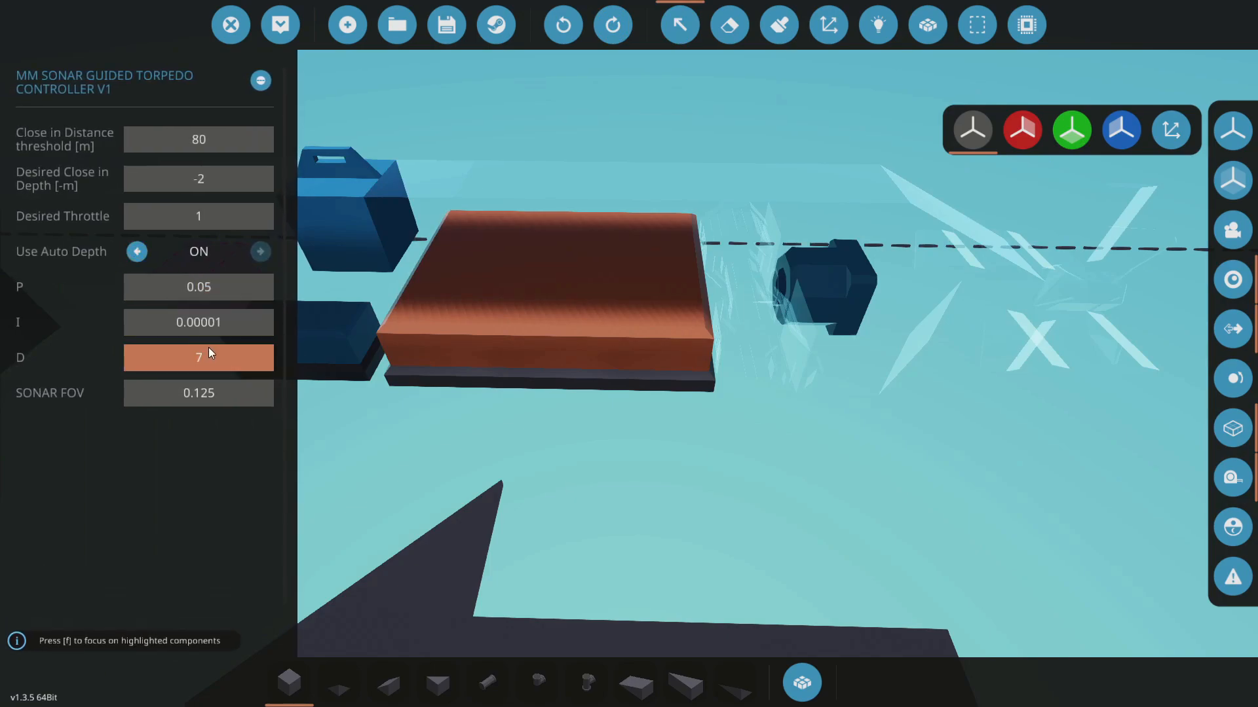
click(198, 322)
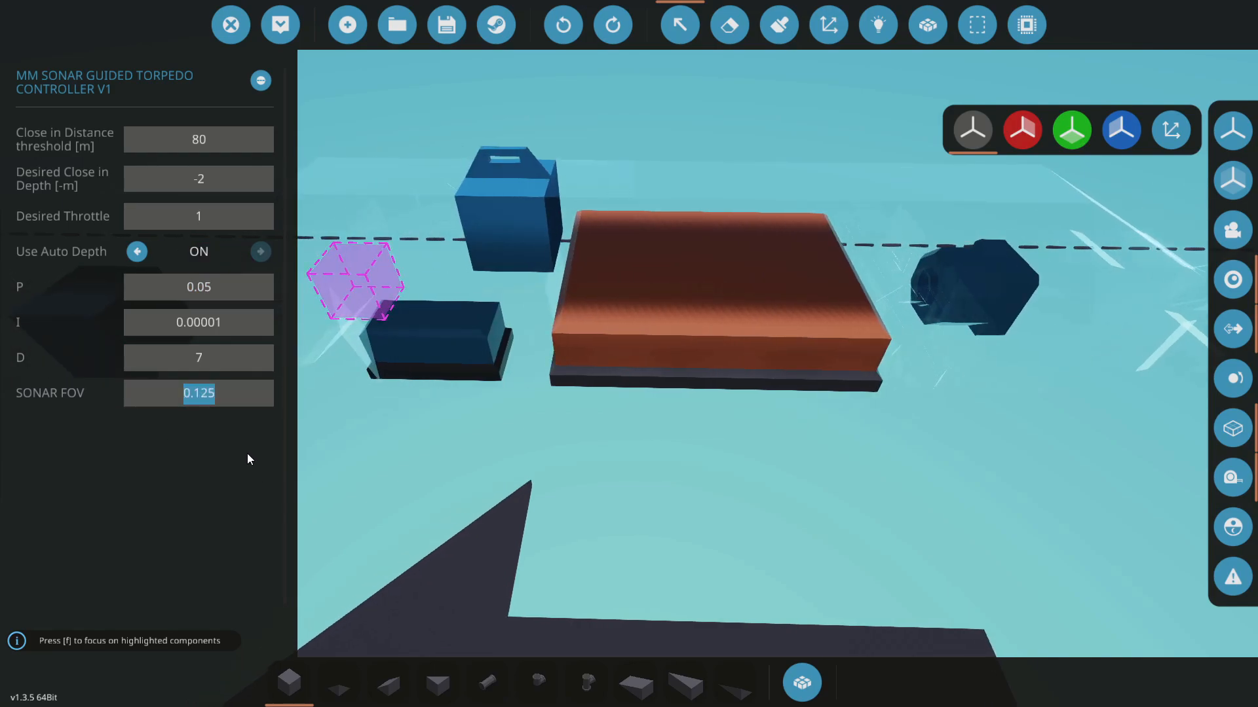
mouse_move(335, 412)
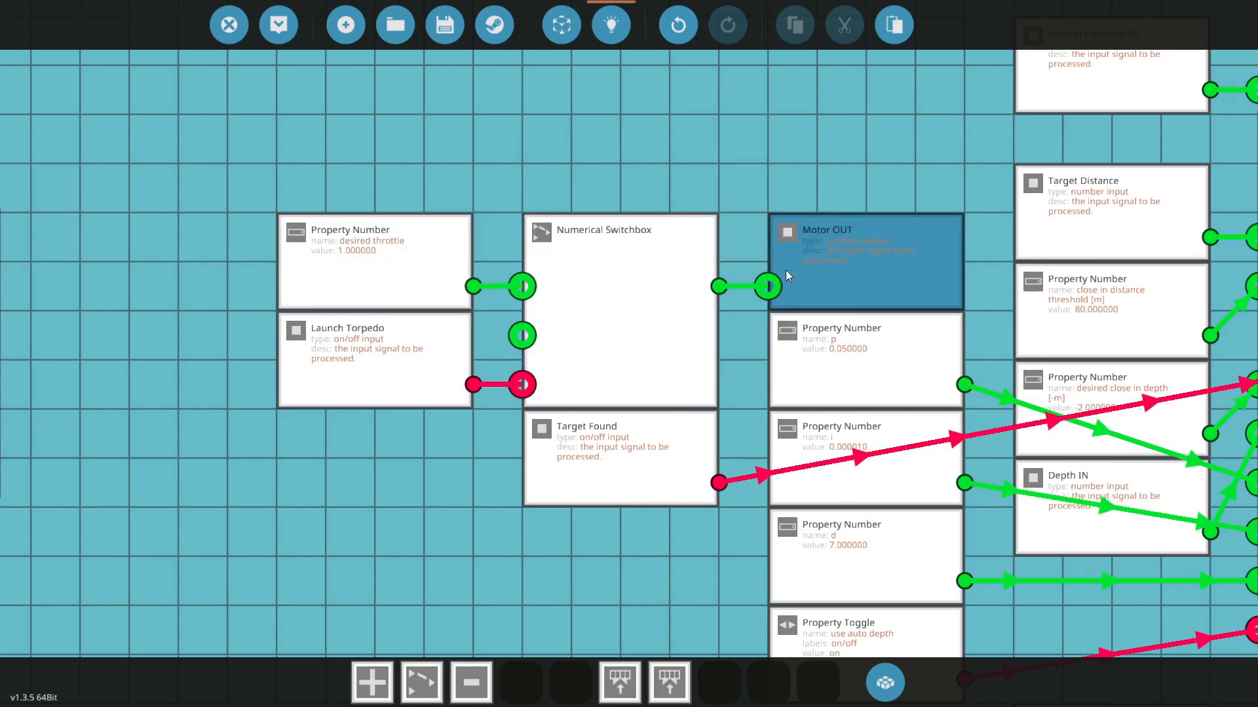
click(373, 233)
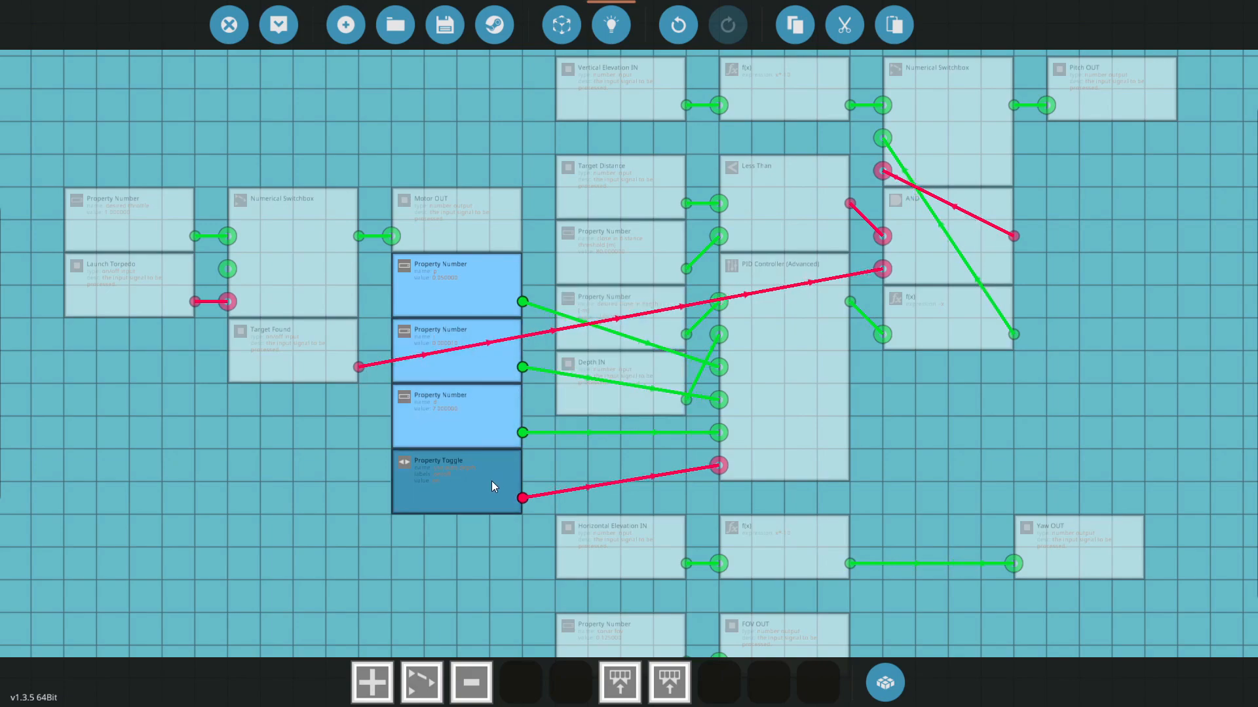
click(457, 481)
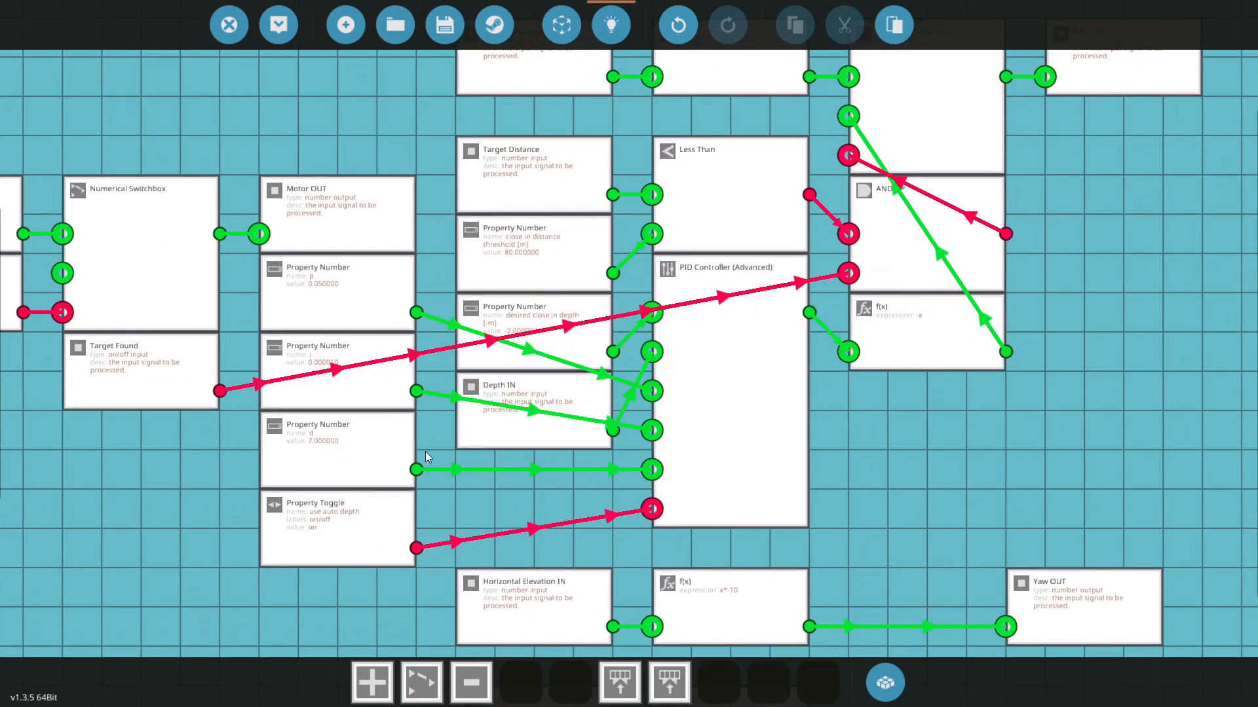
click(337, 356)
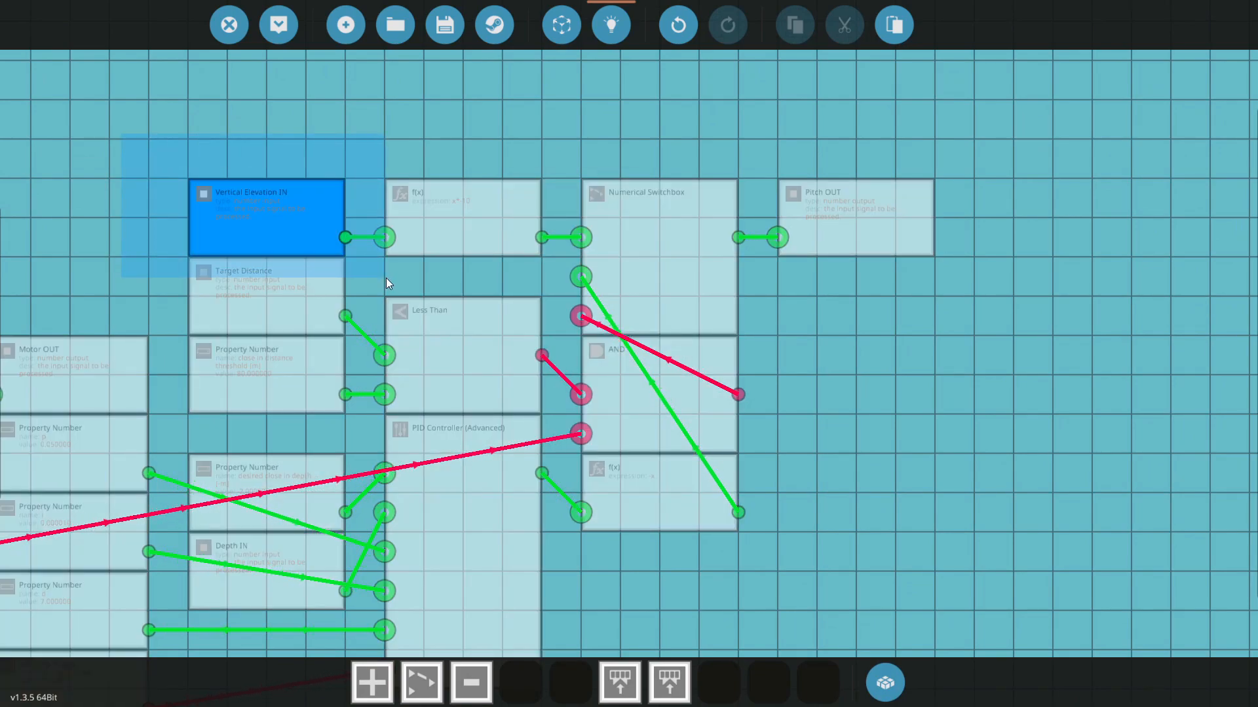
- Select the Vertical Elevation IN node and survey the whole logic graph
click(301, 118)
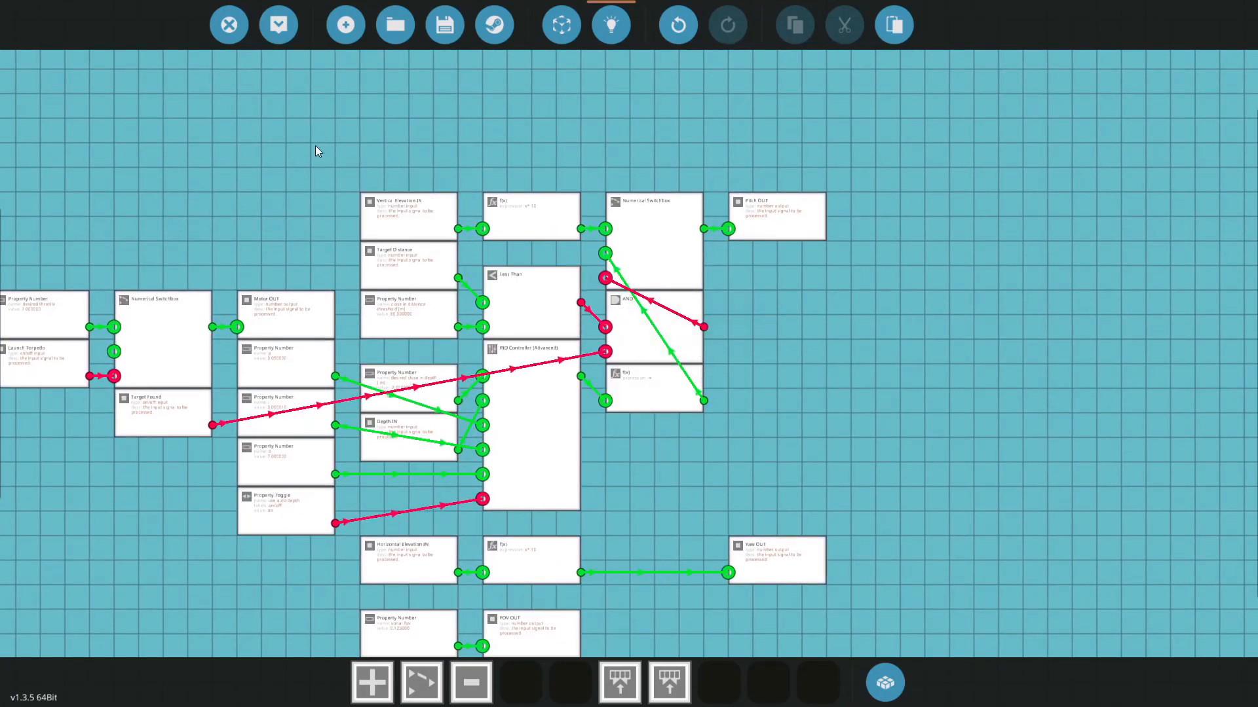
drag(321, 152, 288, 129)
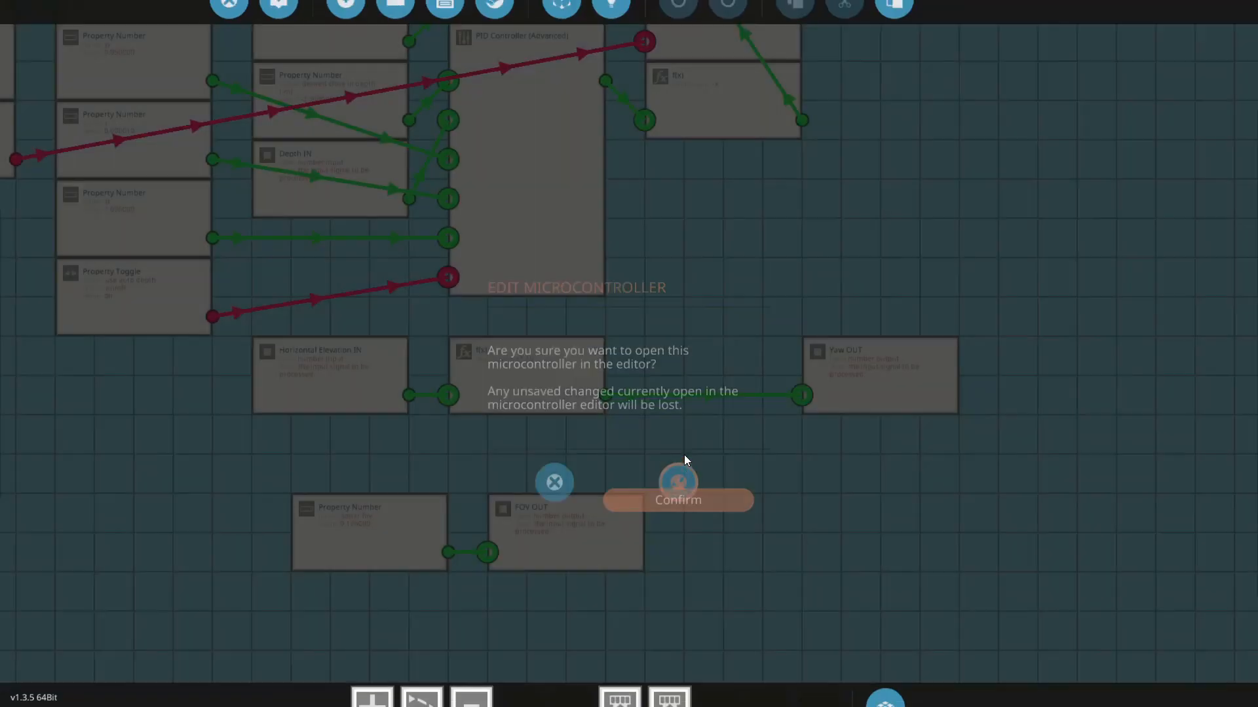
- Confirm the editor warning and set the Yaw OUT f(x) expression to x*-10
click(678, 499)
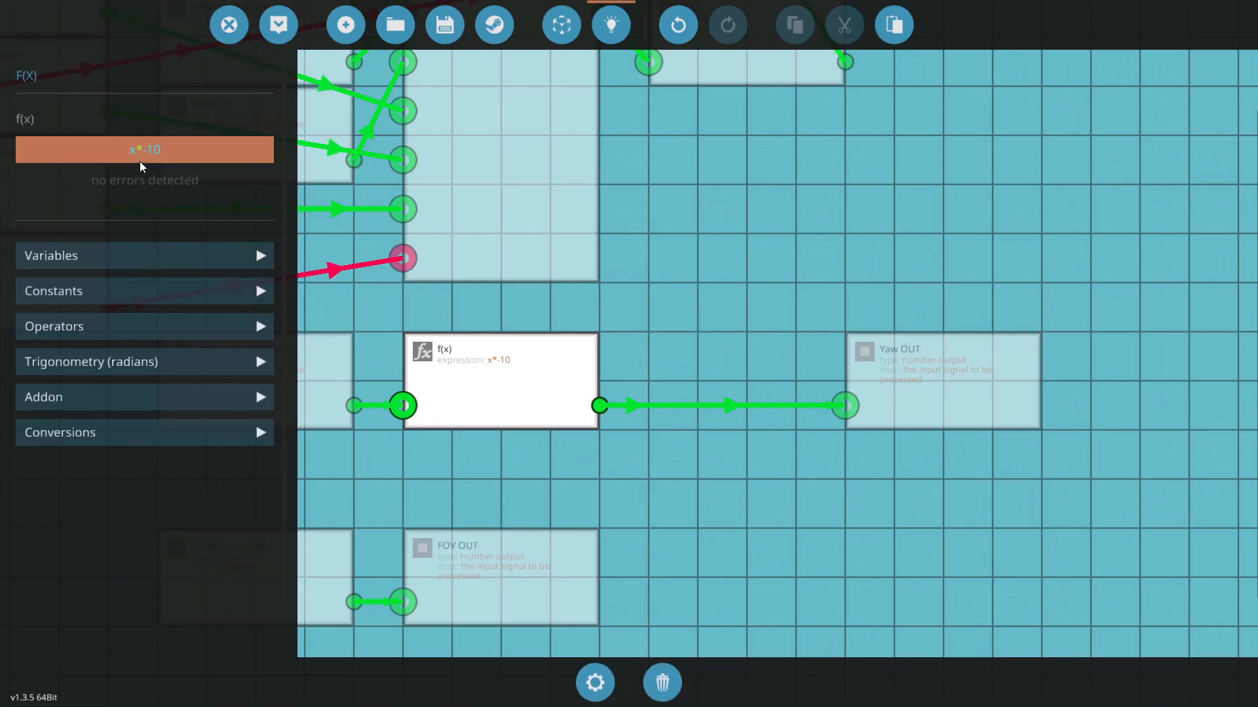
key(Backspace)
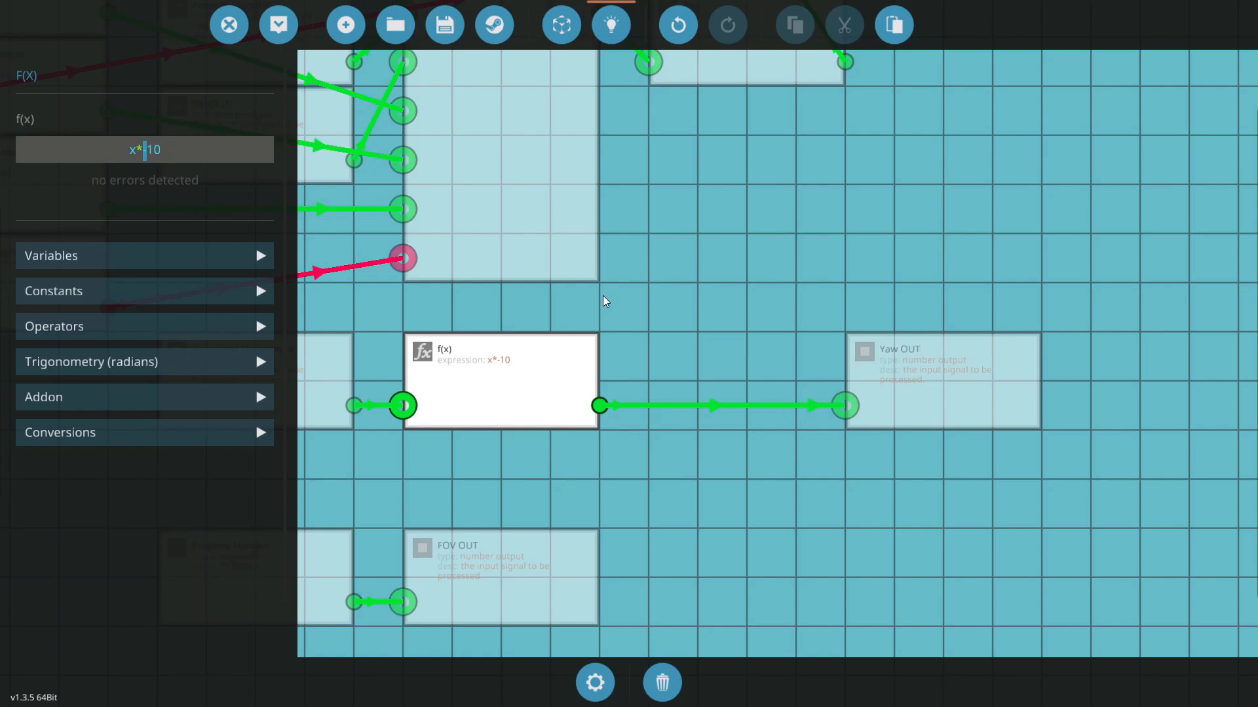
mouse_move(670, 313)
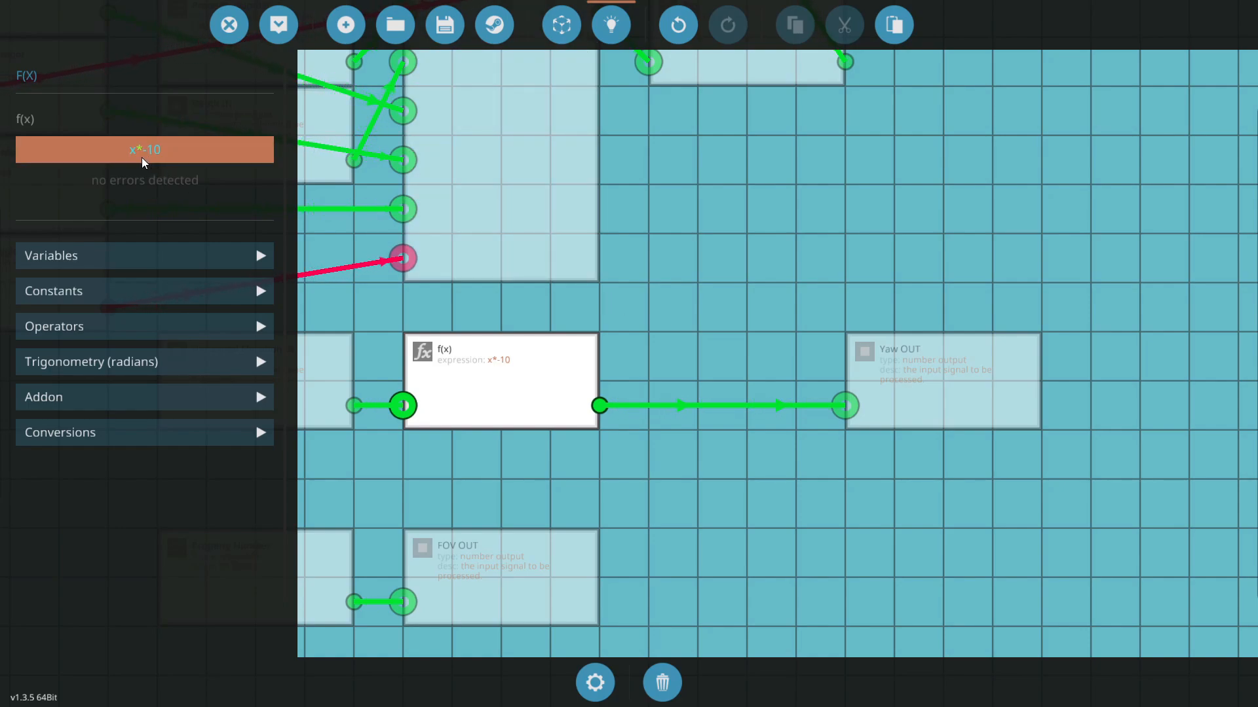
click(144, 149)
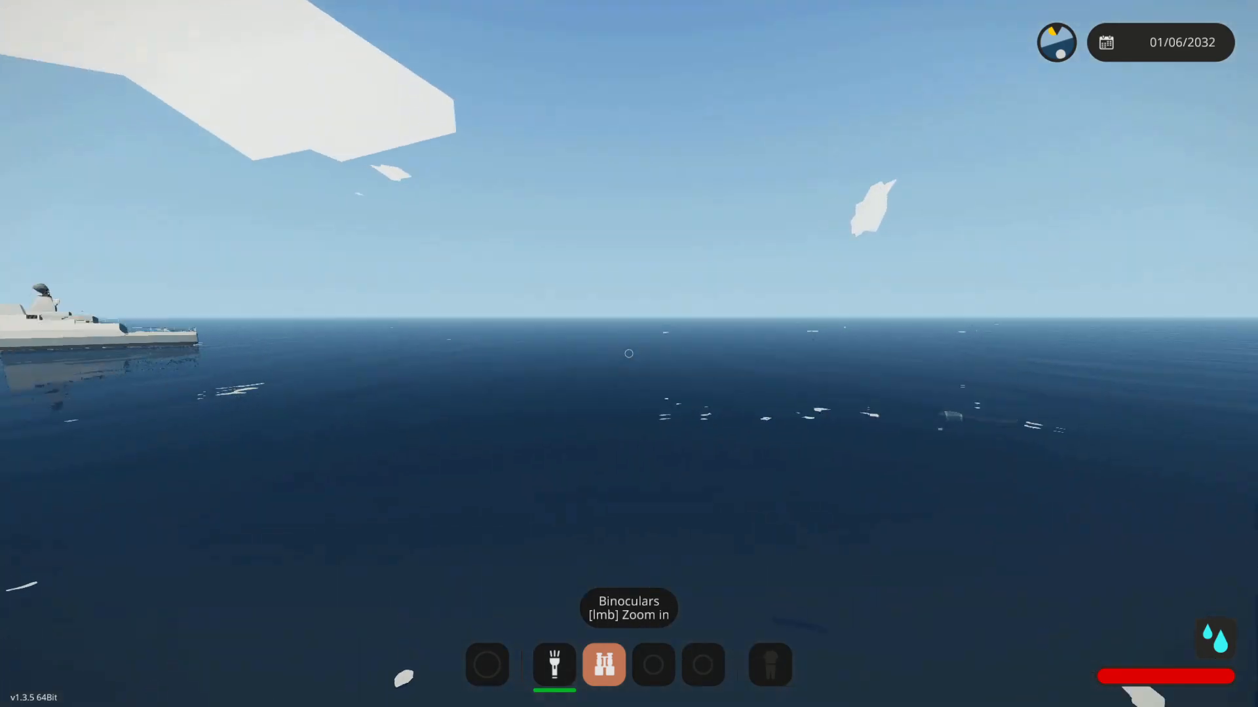
mouse_move(629, 353)
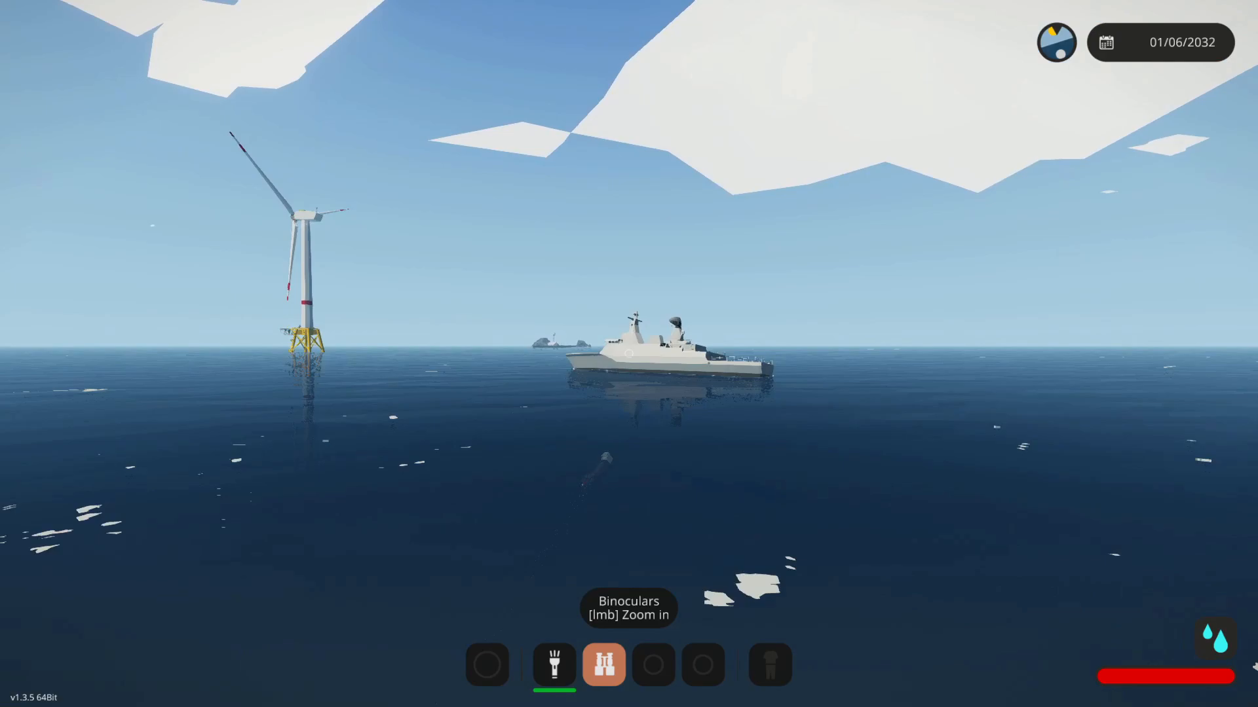